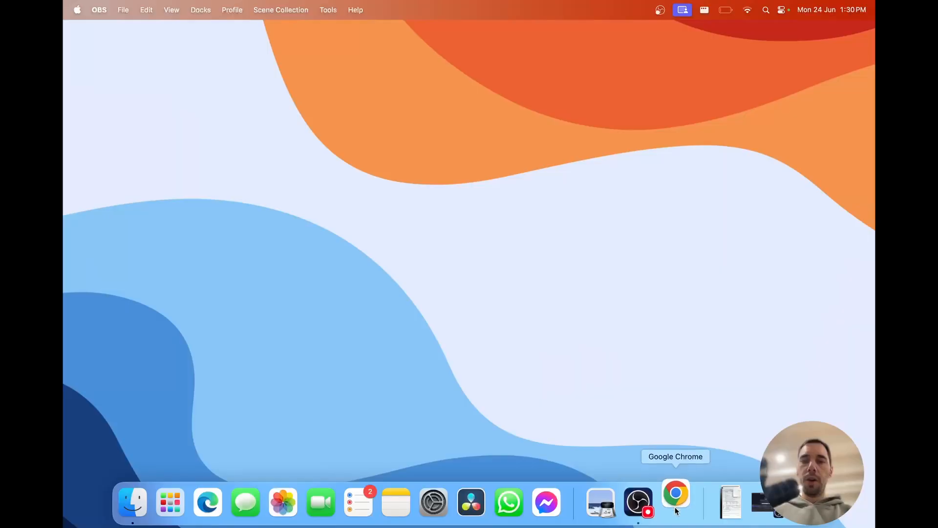
Connect the Mac to the extender's dlink-9DEF Wi-Fi network from the macOS menu bar
click(676, 501)
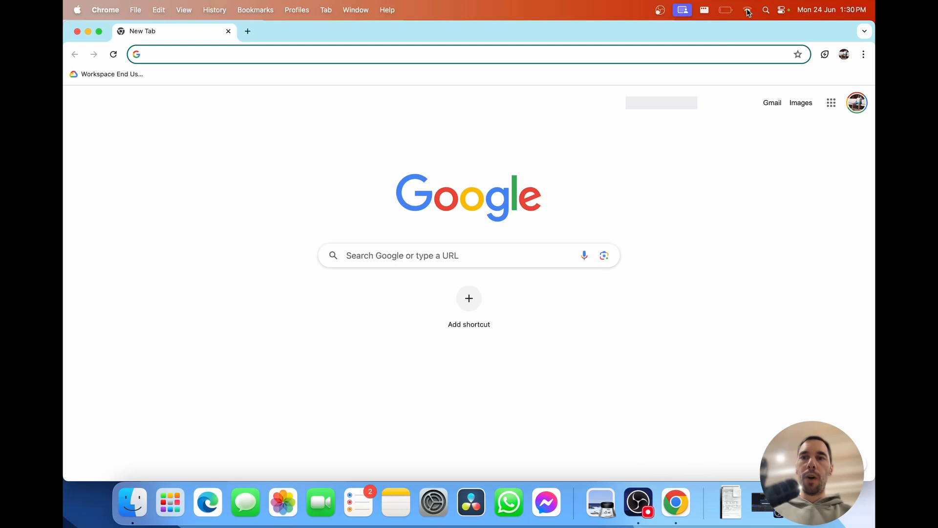
click(748, 10)
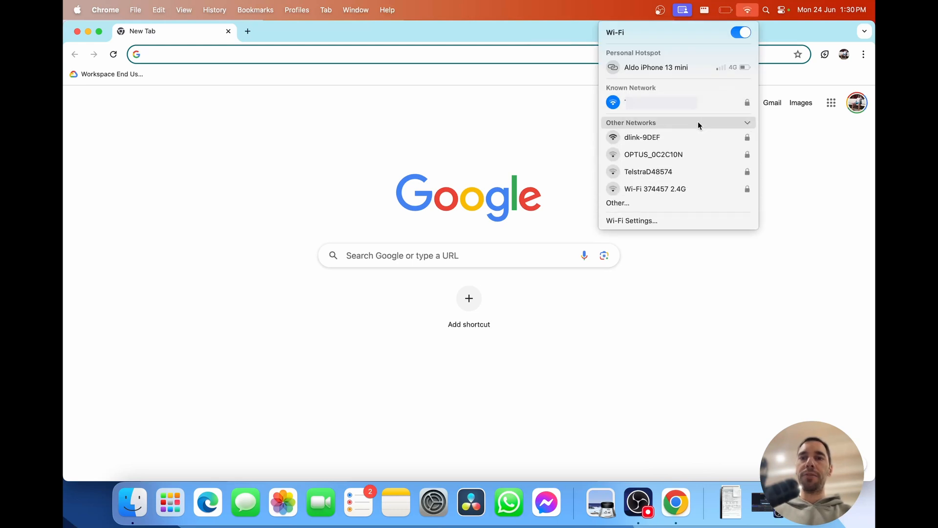
click(642, 137)
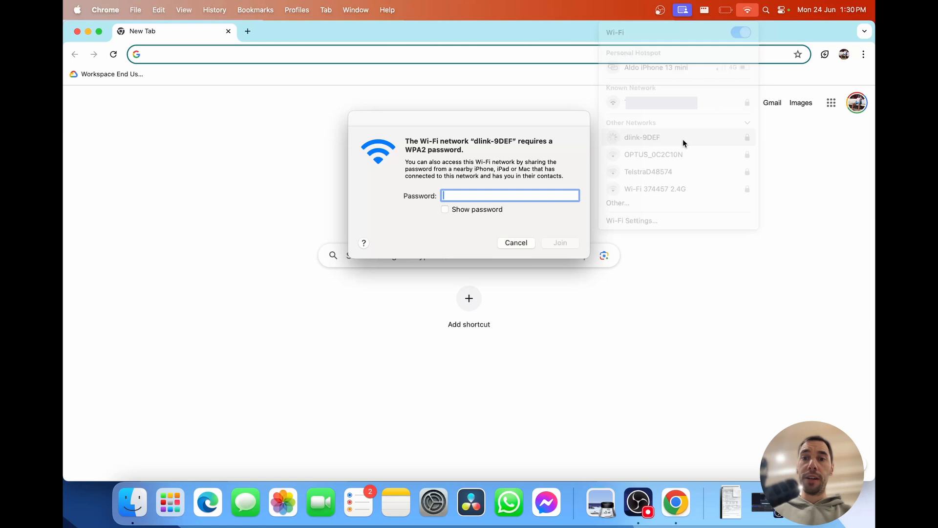
click(747, 10)
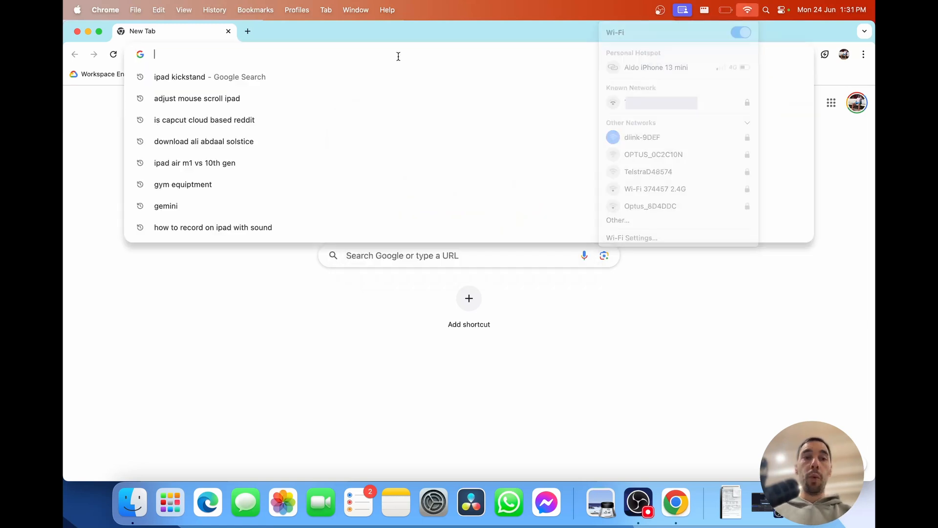
Load the extender admin page at 192.168.0.50 and log in with the admin password
text(192.168.0.50)
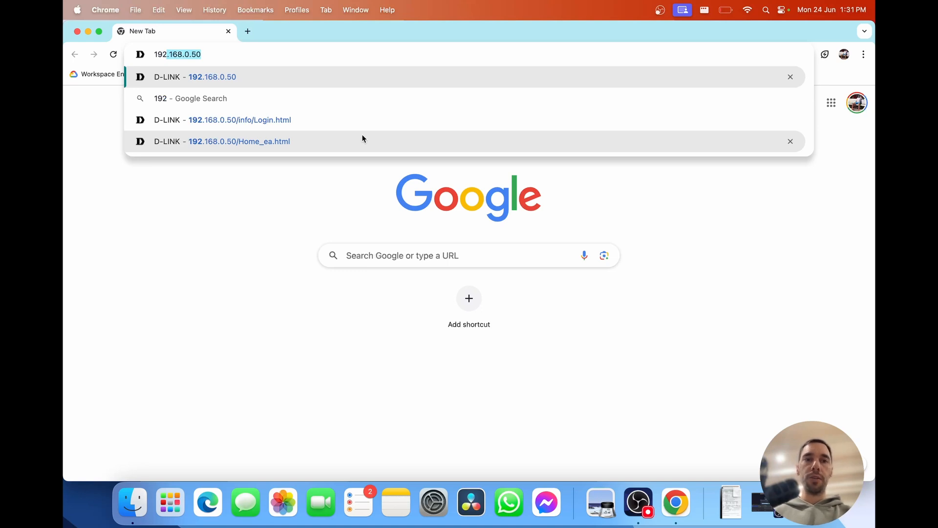
click(240, 119)
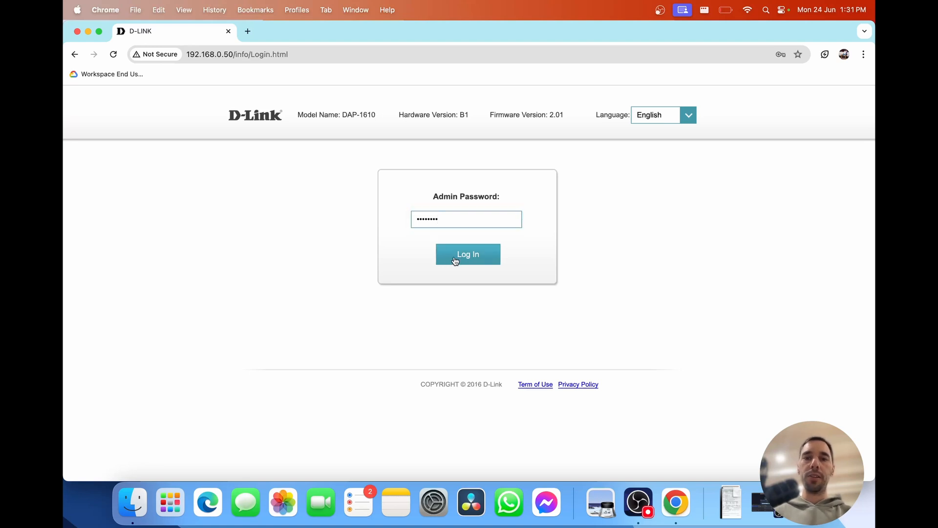
click(467, 255)
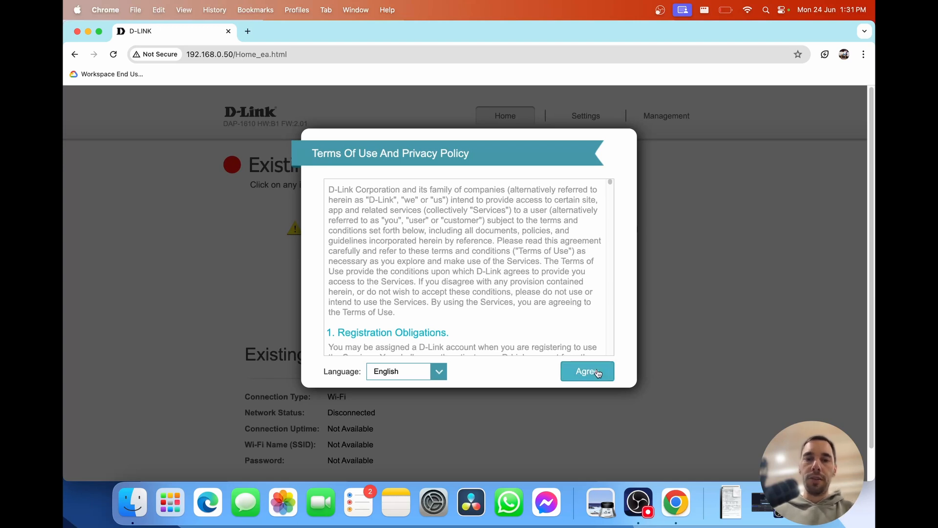
Agree to the Terms of Use, run the wizard's network scan and select the home network to extend
click(587, 372)
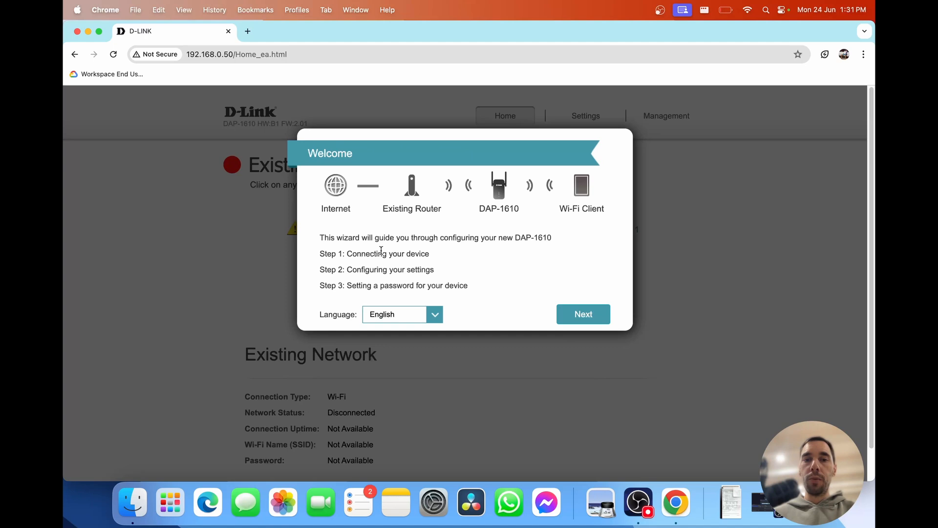
drag(375, 269, 432, 270)
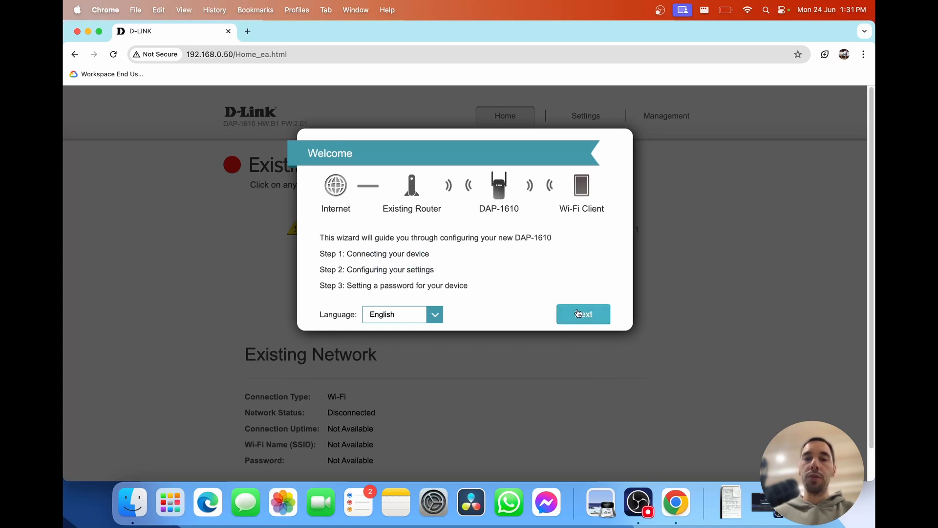
click(583, 314)
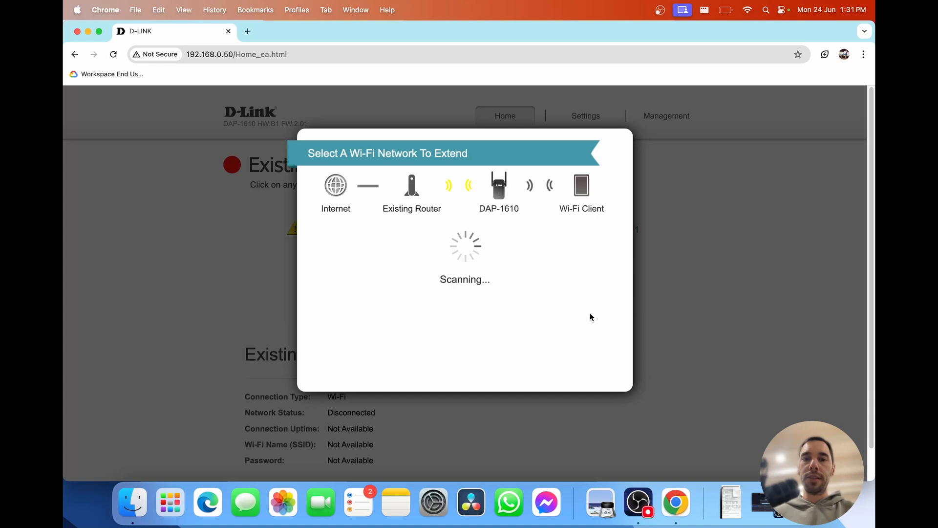
click(746, 10)
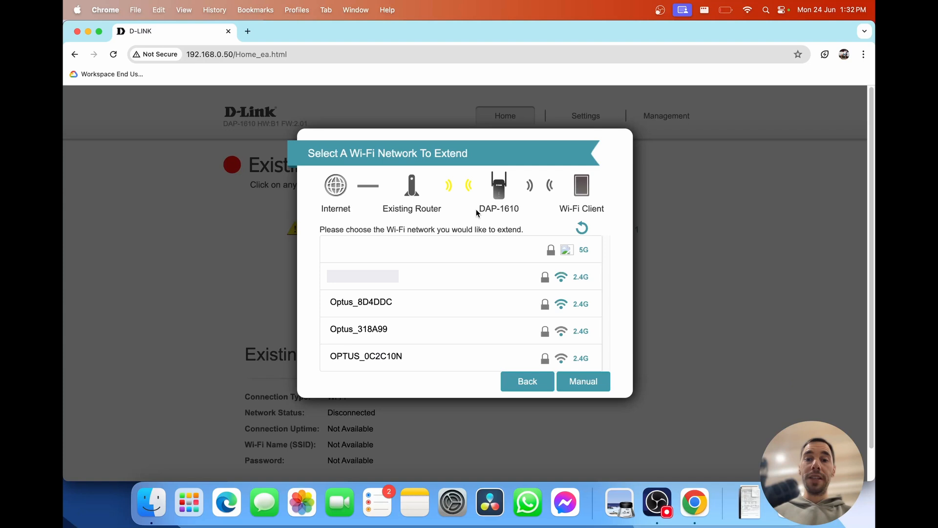
click(363, 275)
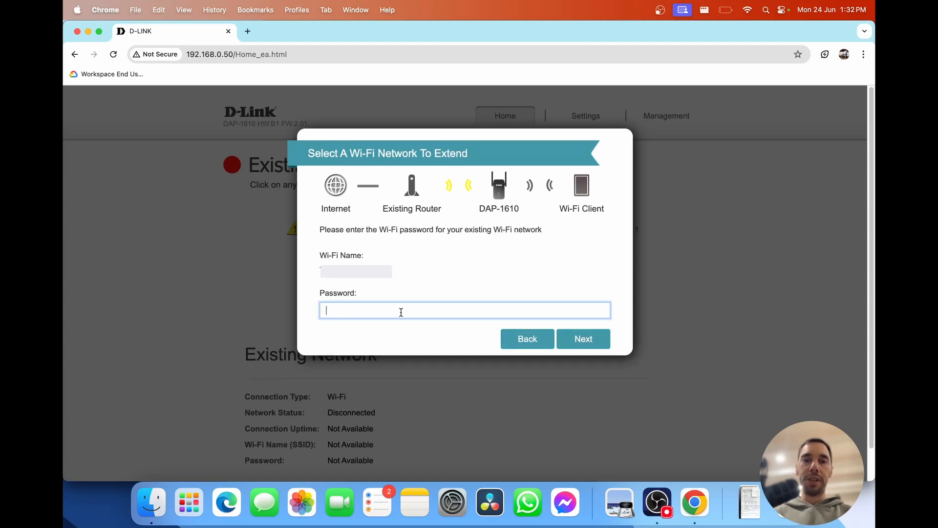
Enter the home network's Wi-Fi password and keep 'Clone my existing Wi-Fi name and password'
click(582, 339)
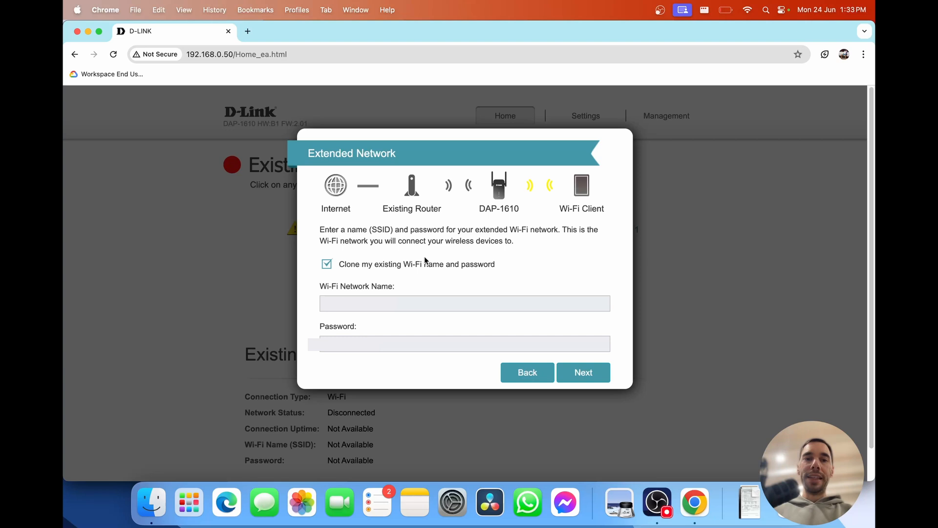
drag(361, 264, 475, 264)
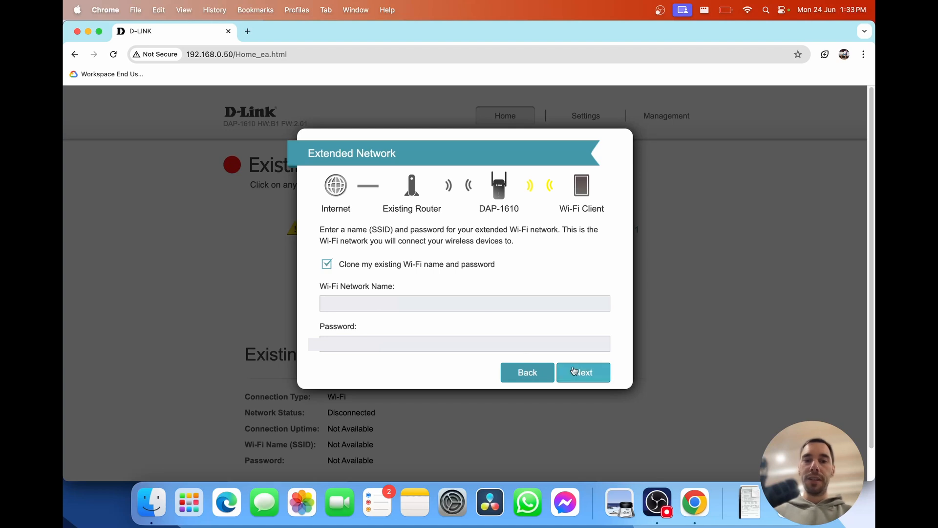
click(583, 373)
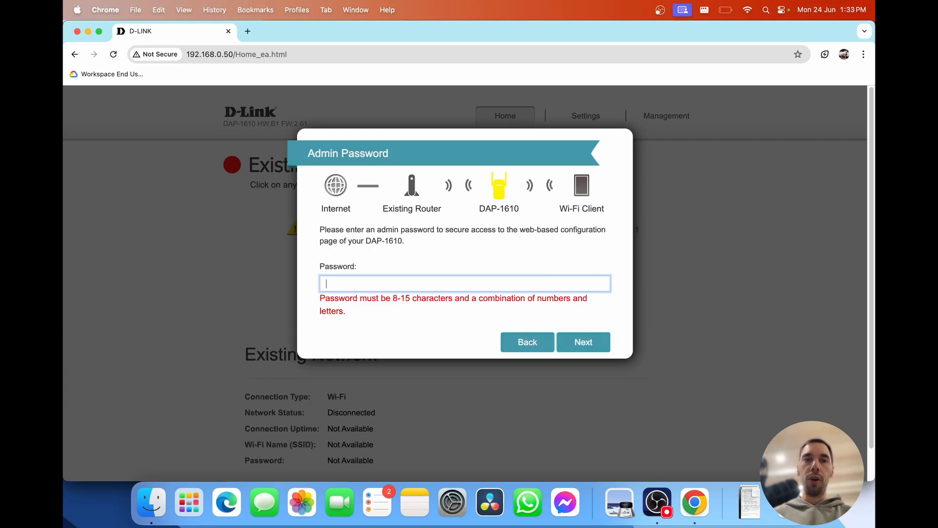
Set the admin password, keep Australia/Sydney and automatic updates, and finish saving settings
click(583, 342)
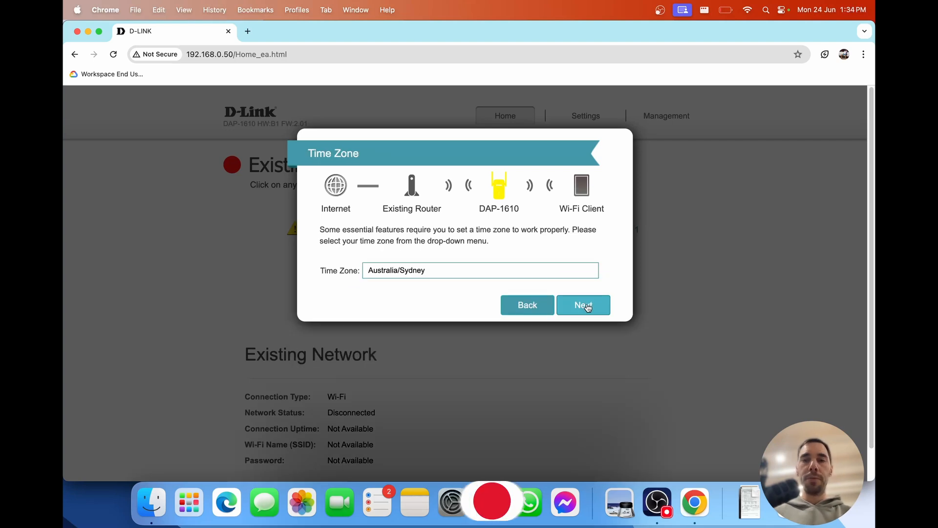
click(583, 305)
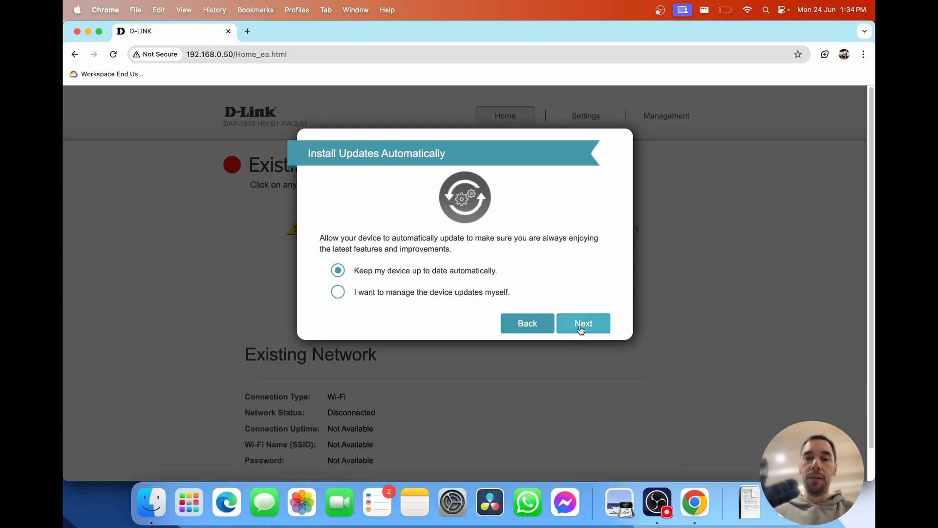
click(582, 324)
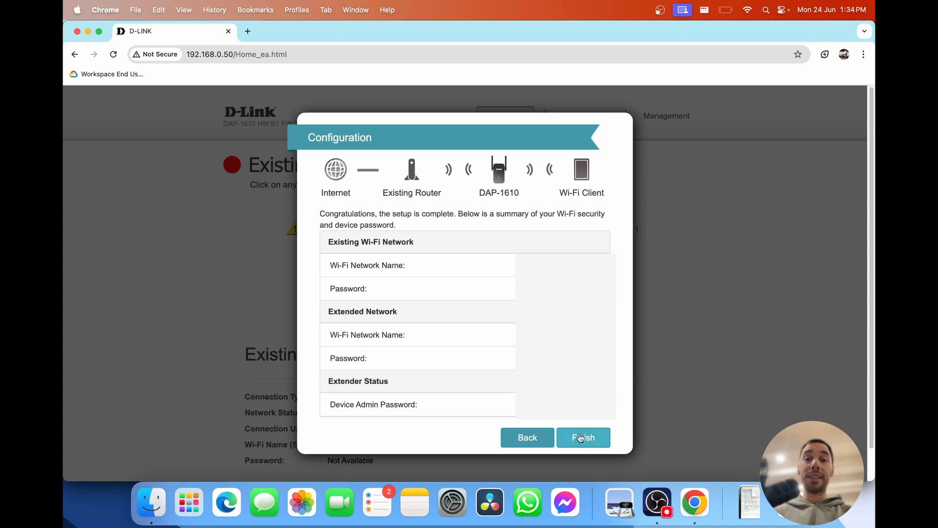
click(583, 438)
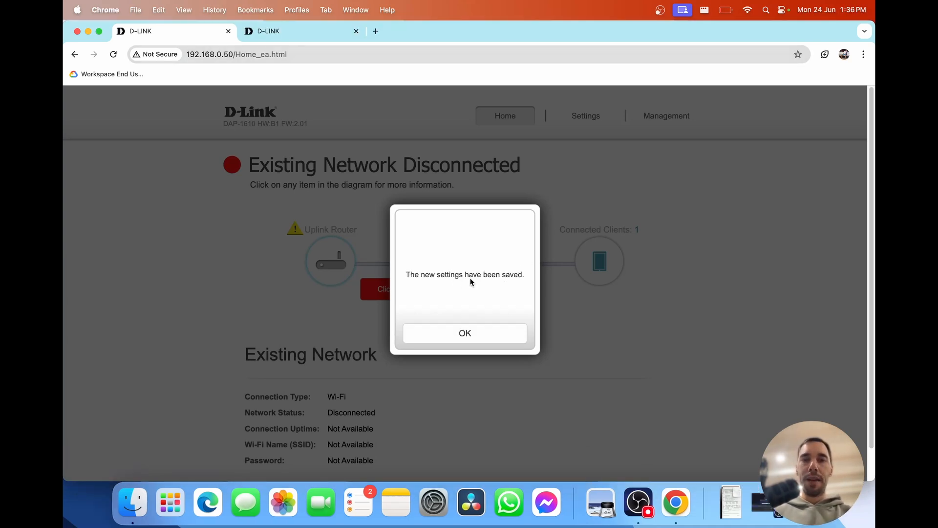
mouse_move(519, 358)
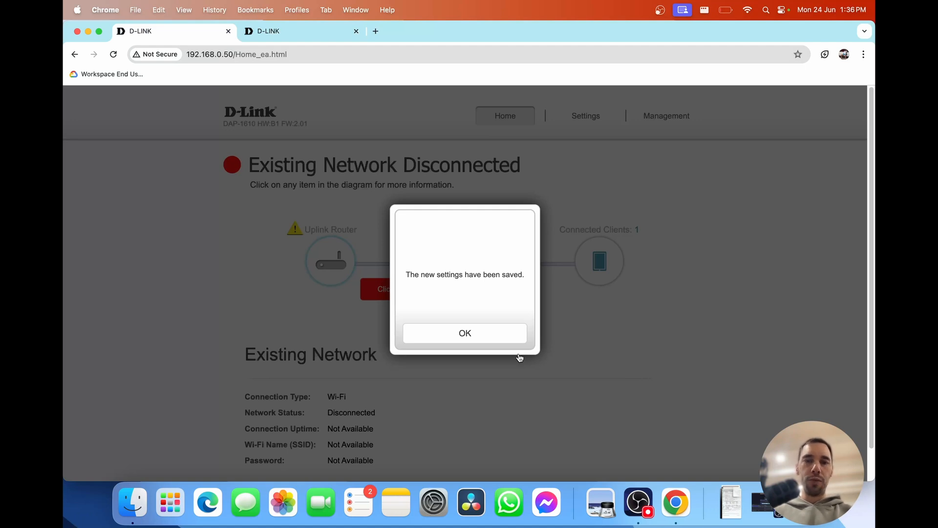
Log in again, check for new firmware (2.02 found), and return to the connection status page
click(465, 332)
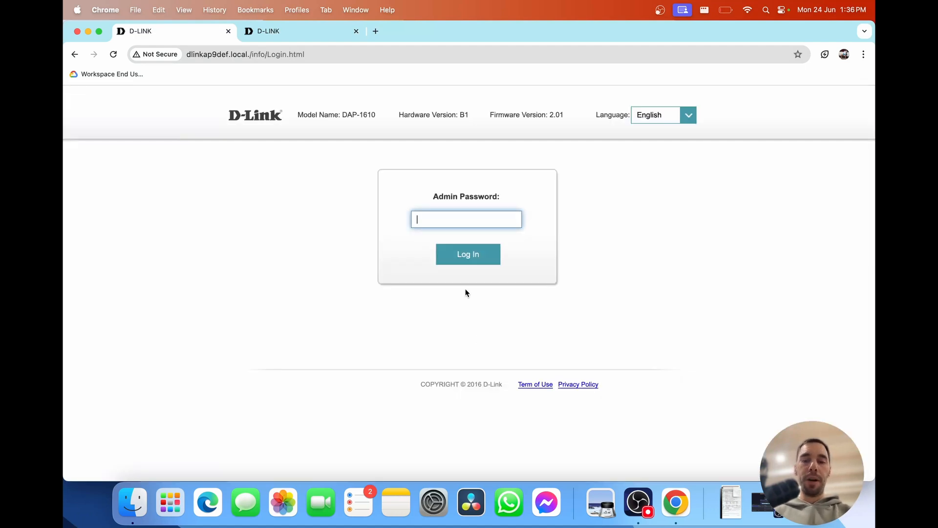
click(468, 254)
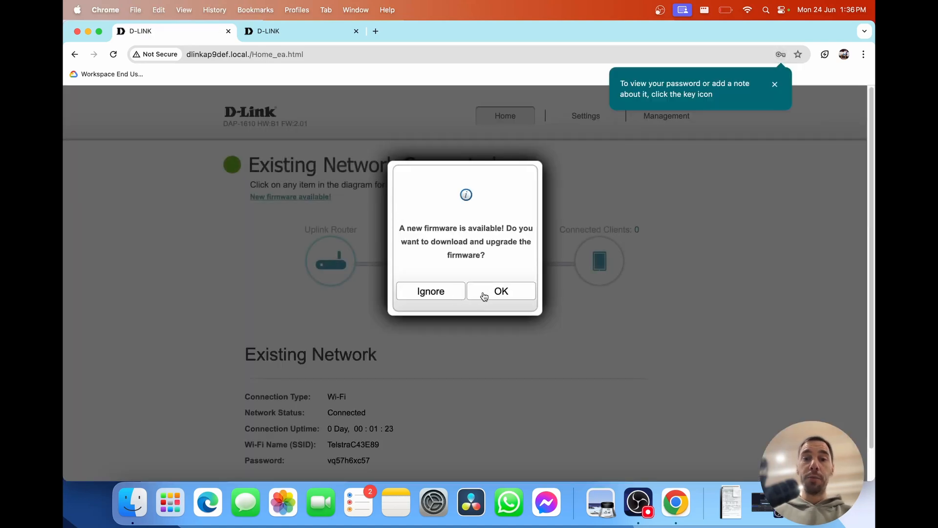
click(500, 291)
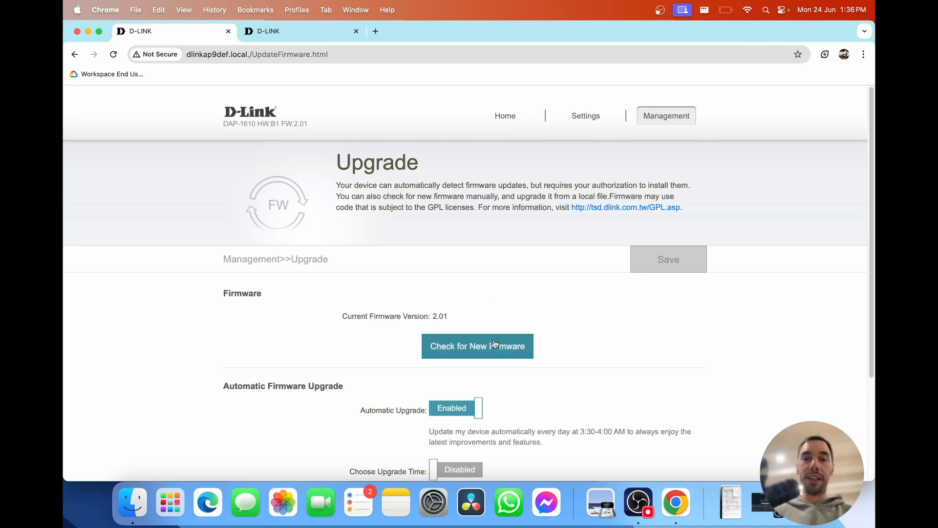
click(477, 346)
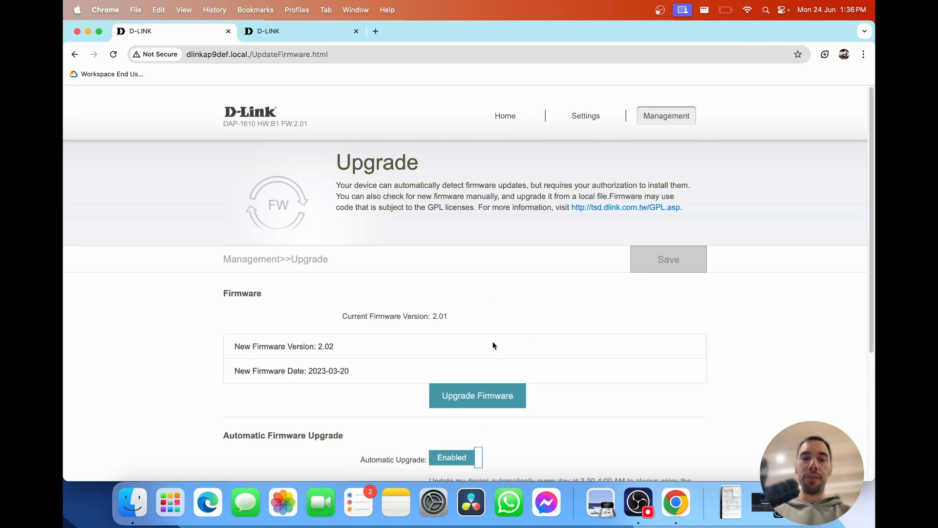
mouse_move(321, 74)
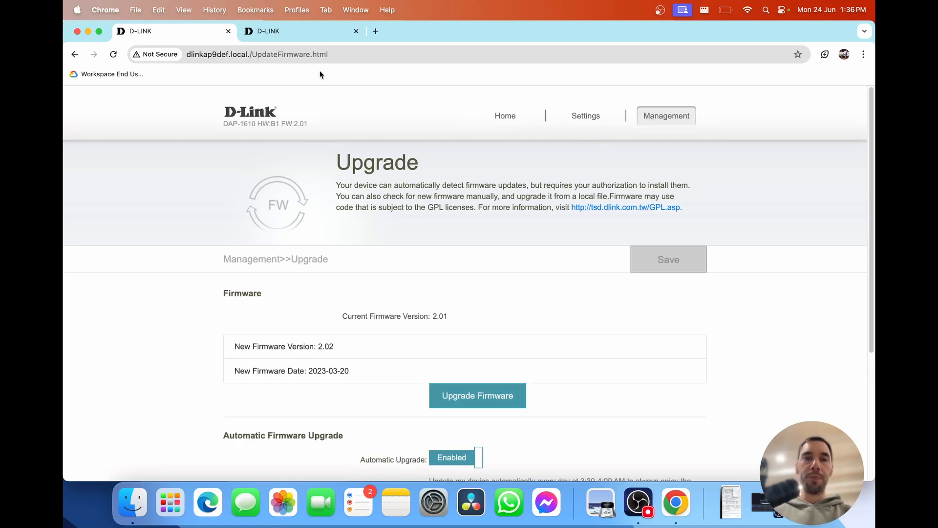
click(504, 116)
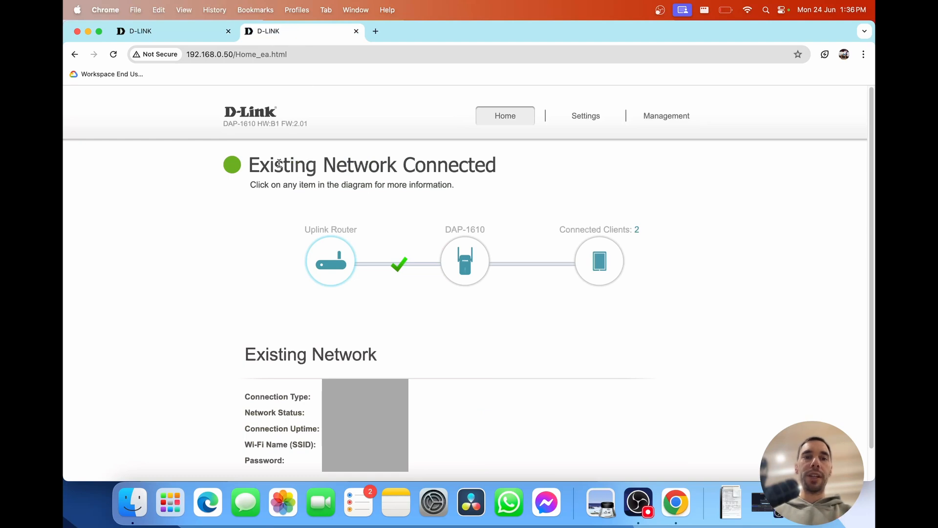
Verify the Mac's Wi-Fi network, then start a Speedtest by Ookla run in a new tab
triple_click(371, 164)
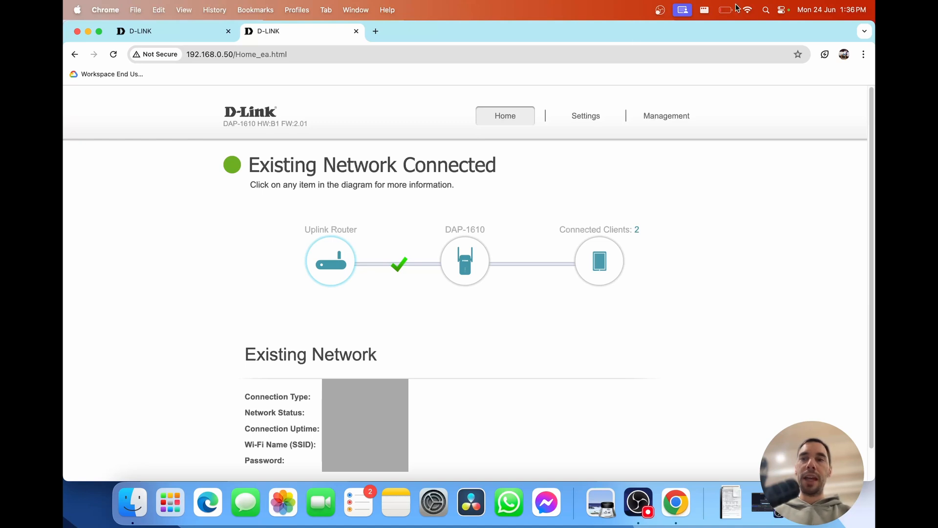
click(747, 10)
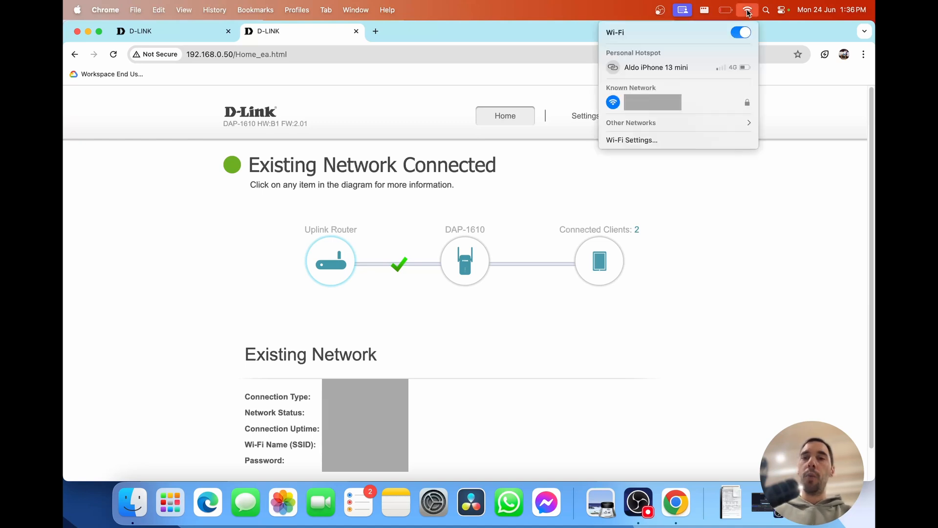
mouse_move(627, 102)
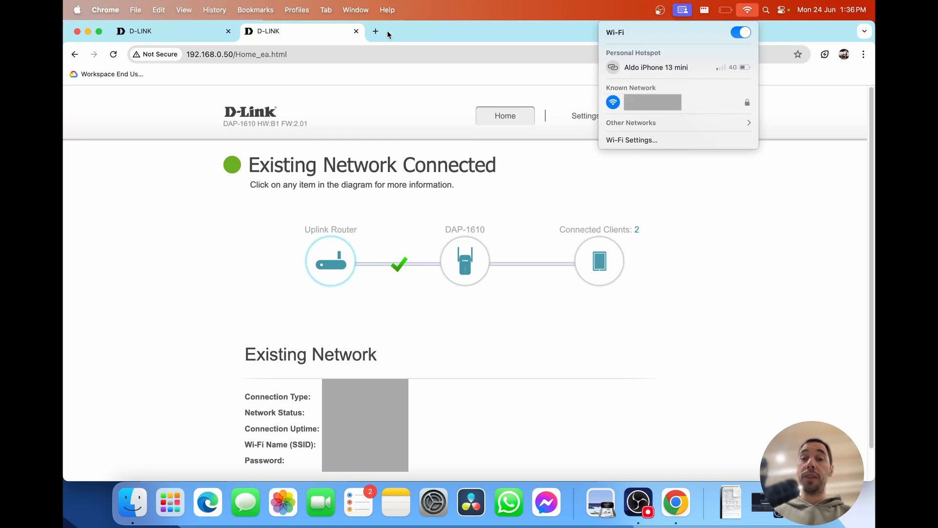
click(375, 31)
text(speedtest.net)
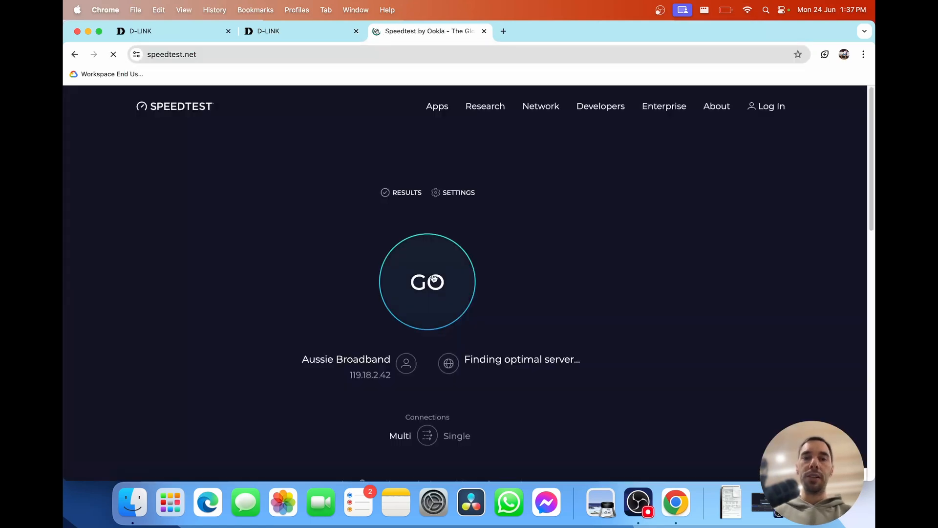
click(428, 282)
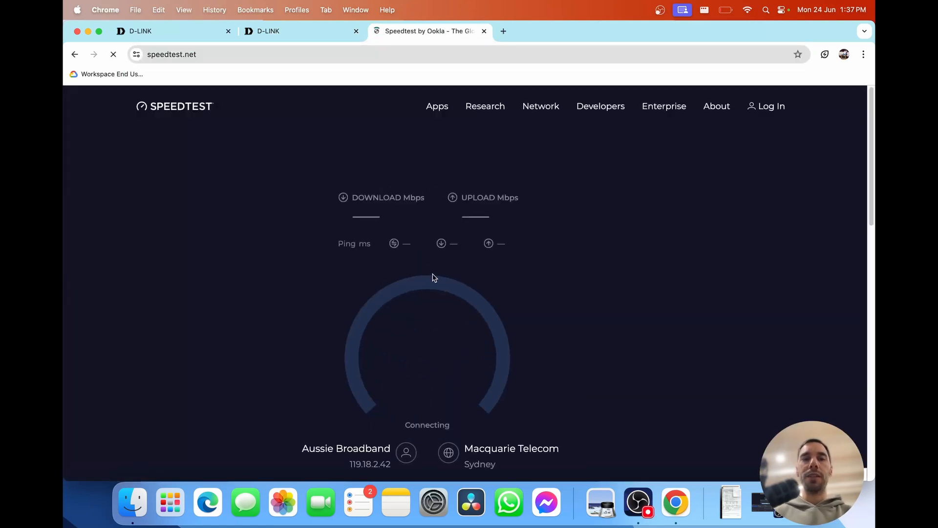